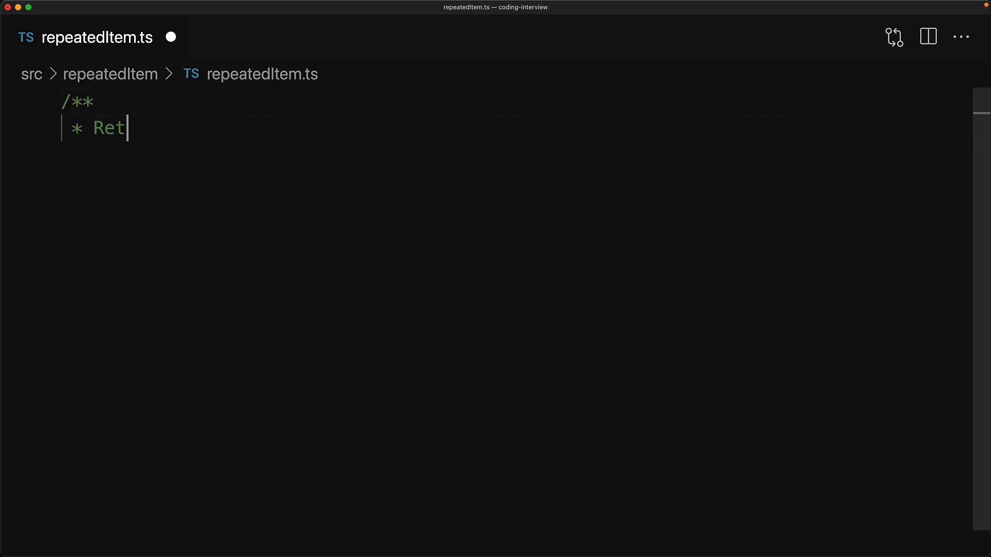
# - Delete the repeatedItemOrThrow draft and its comment, then save the empty file
pyautogui.write('urns the first repeated item from an array if any')
pyautogui.write('// if')
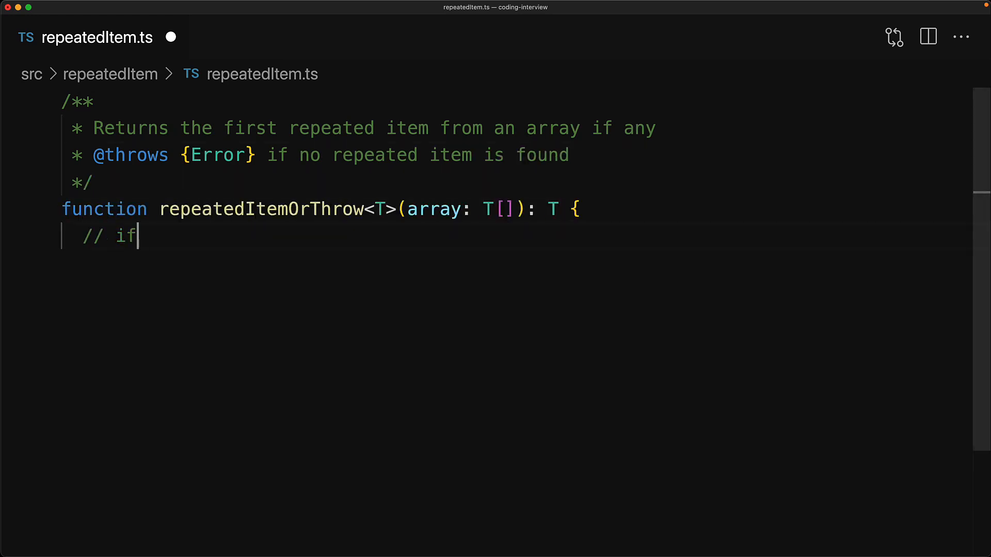
pyautogui.write('not found')
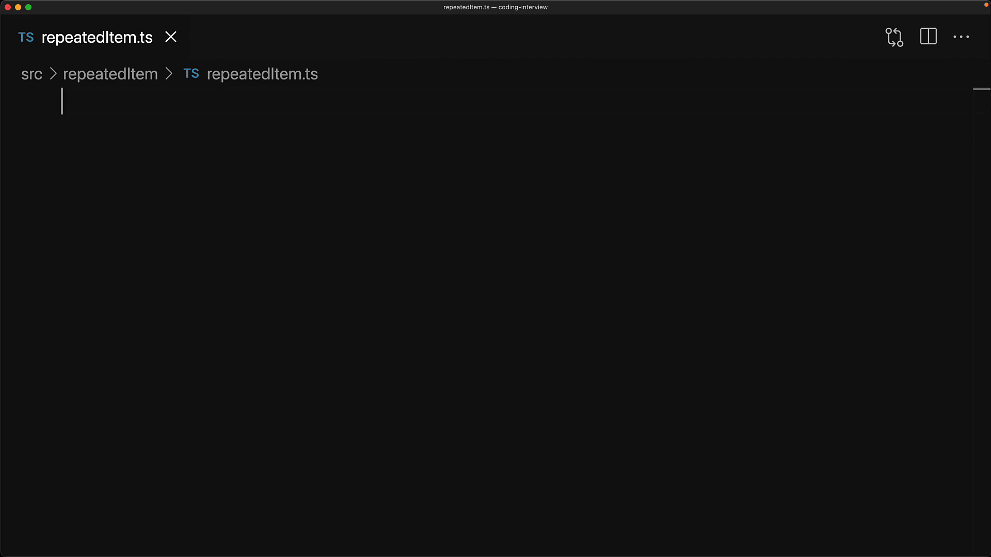
# - Write the RepeatedItemResult<T> found/not-found type, a doc comment, and exported repeatedItem<T> signature
pyautogui.write('type RepeatedItemResult<T> =')
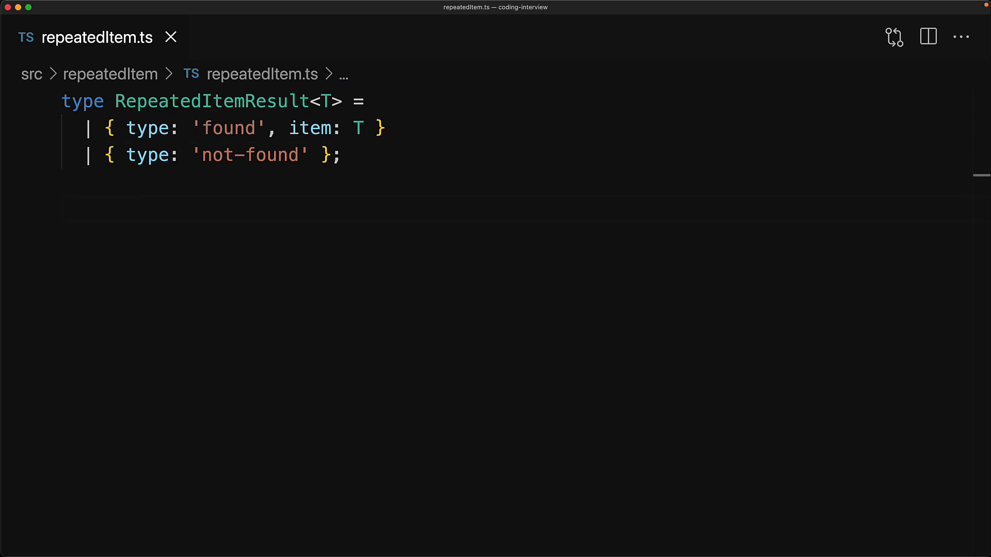
pyautogui.write('/**')
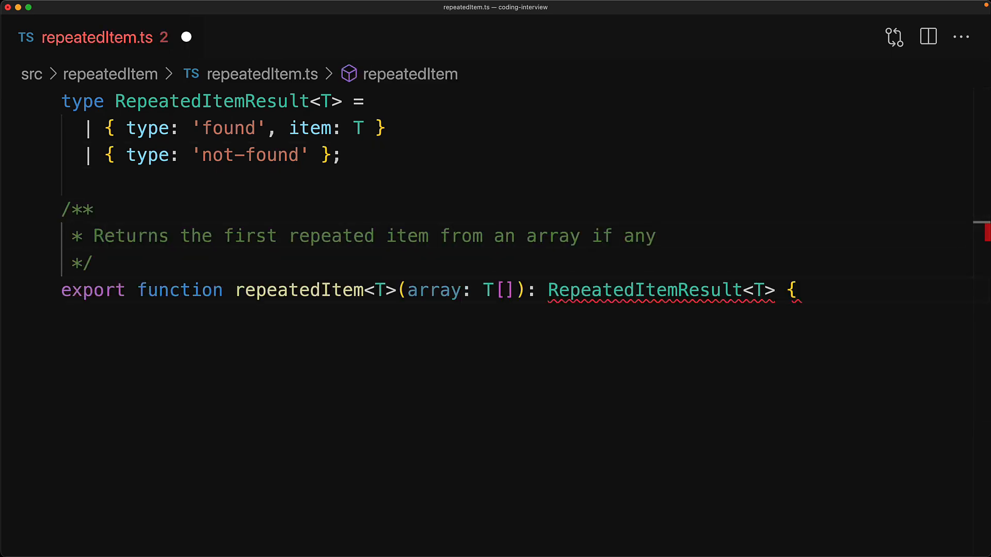
# - Return { type: 'not-found' } from repeatedItem and close the function body
pyautogui.write("return { type: 'not-found' };")
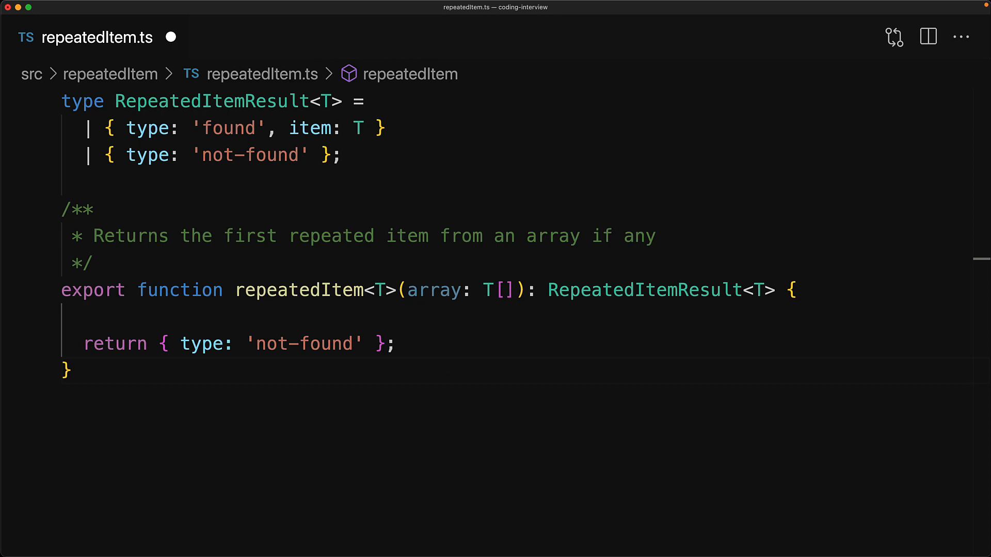
# - Add loops over i and j = i + 1 returning { type: 'found', item: array[i] } on a match
pyautogui.write('f')
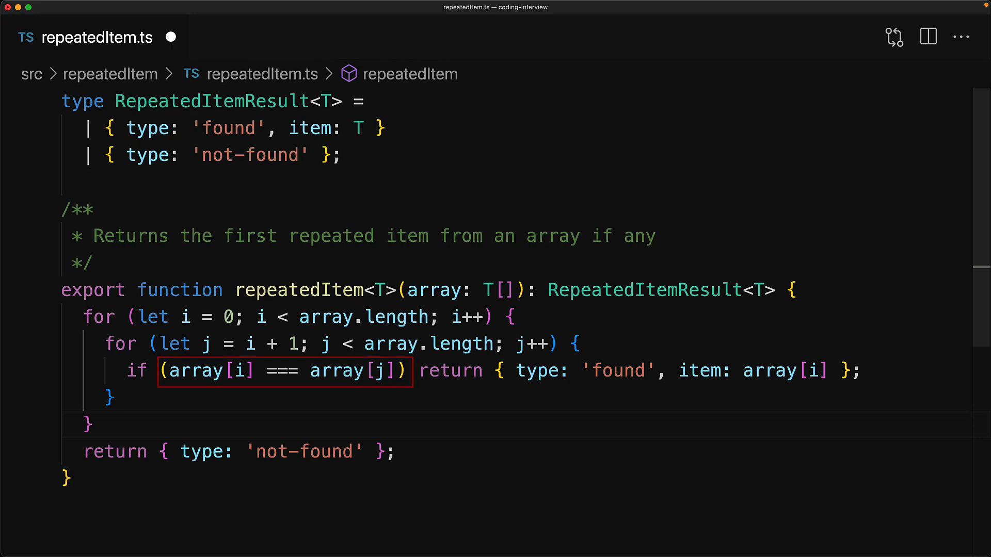
pyautogui.click(285, 371)
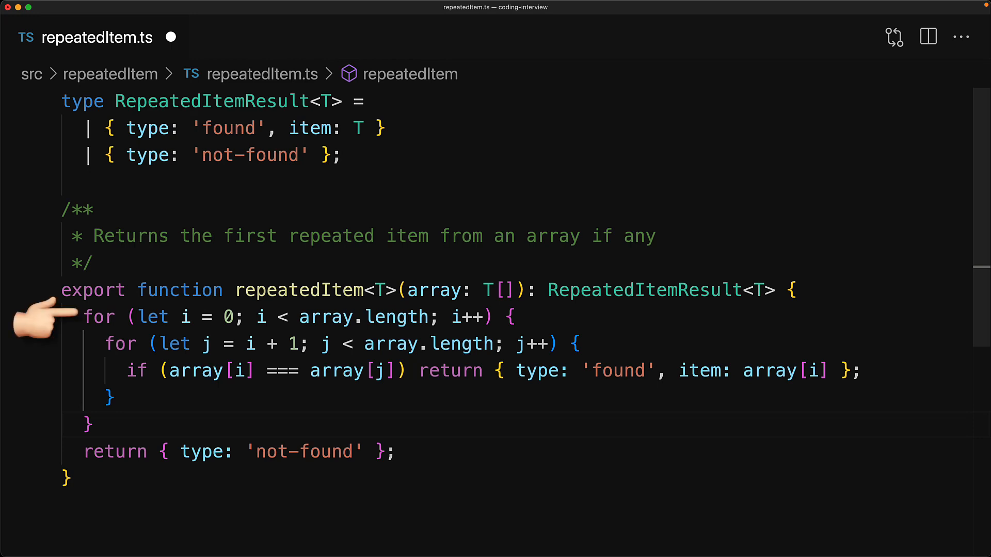
pyautogui.moveTo(54, 344)
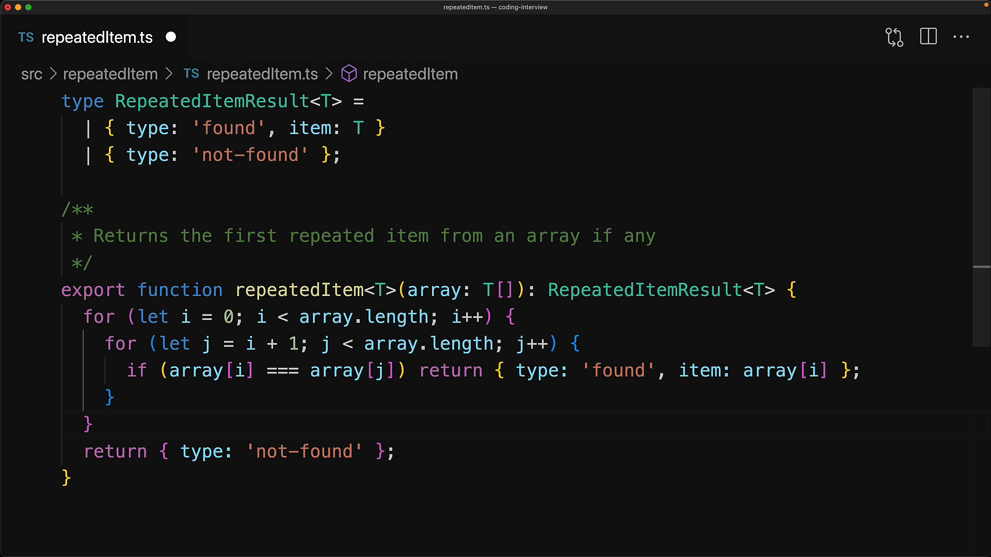
pyautogui.click(93, 425)
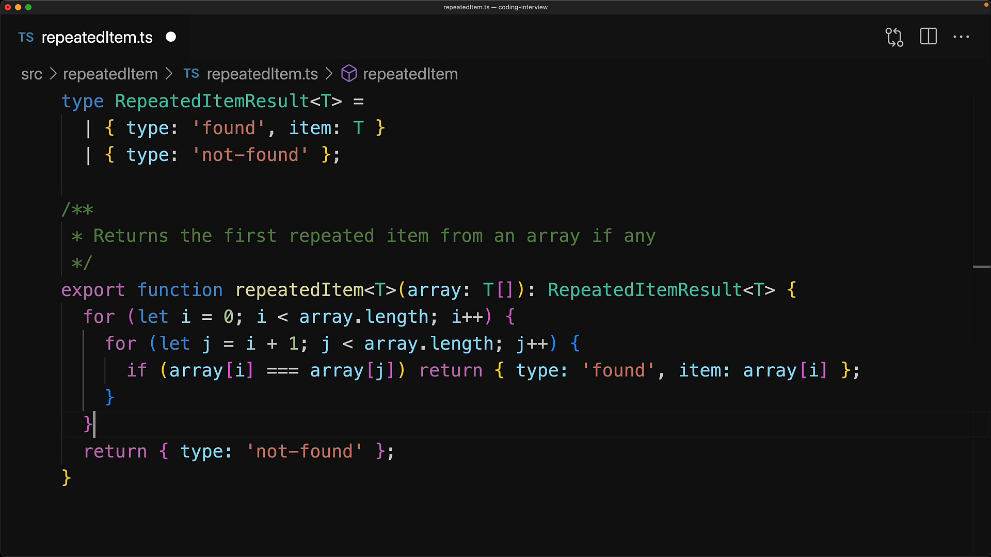